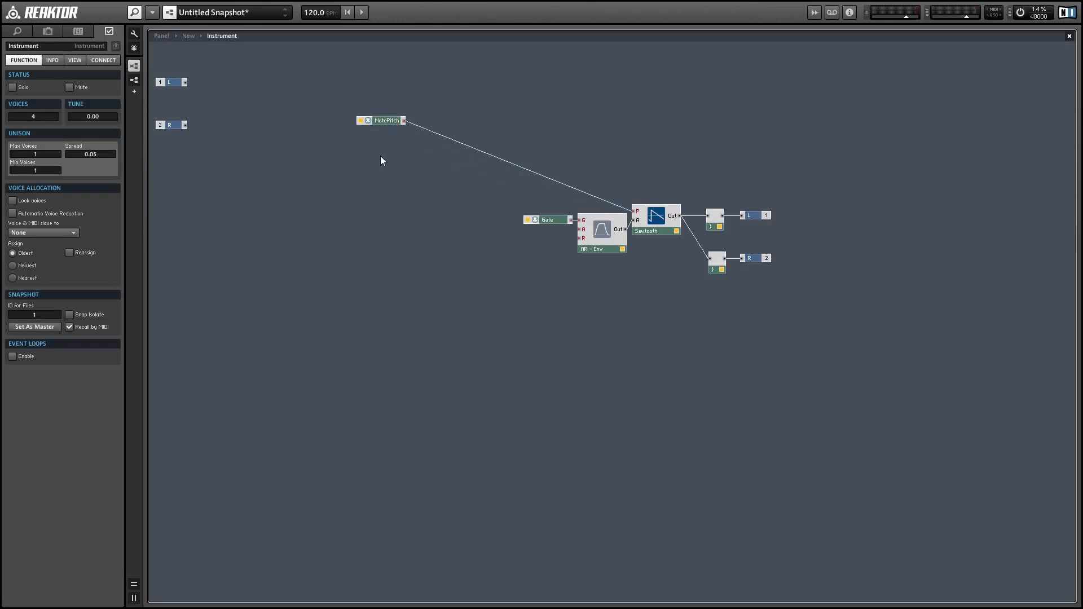
- Insert a PitchBend input and an Add module summing it with NotePitch into the Sawtooth pitch
right_click(380, 161)
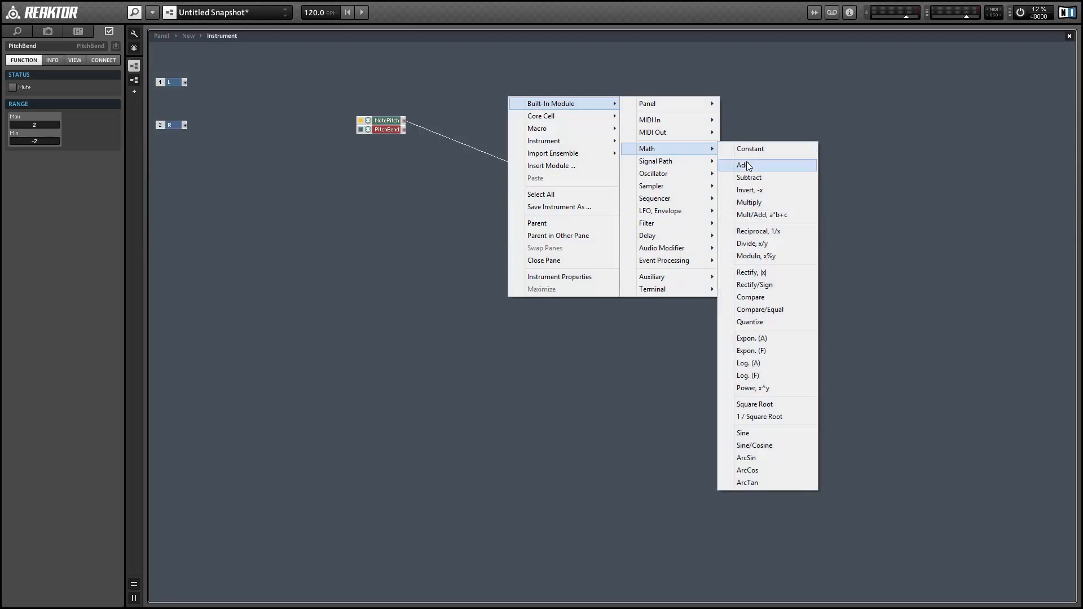
left_click(741, 165)
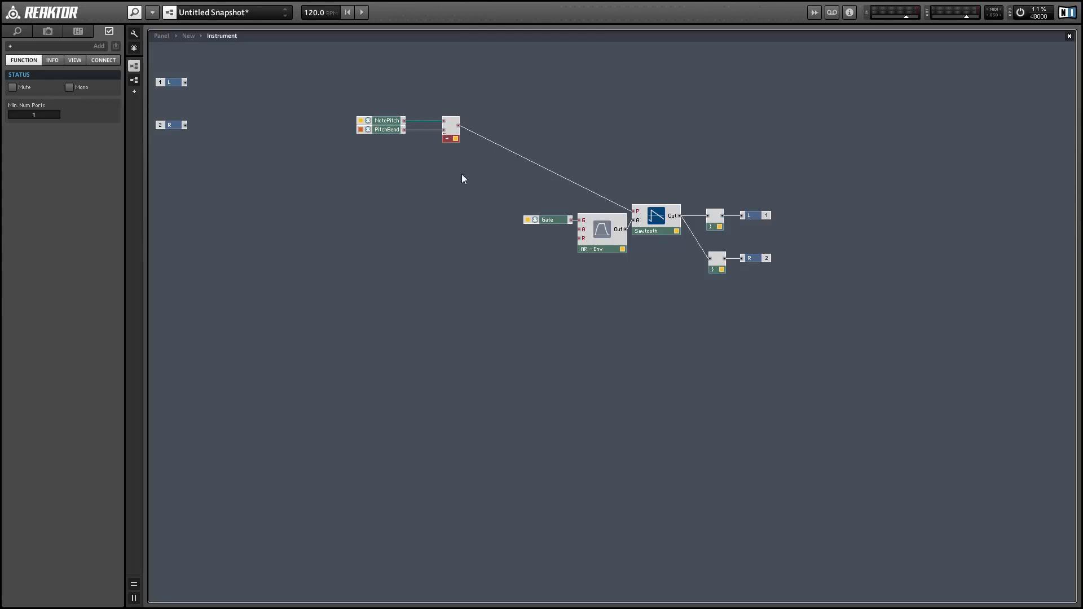
- Set the PitchBend module's range to Max 1 and Min -1
left_click(387, 128)
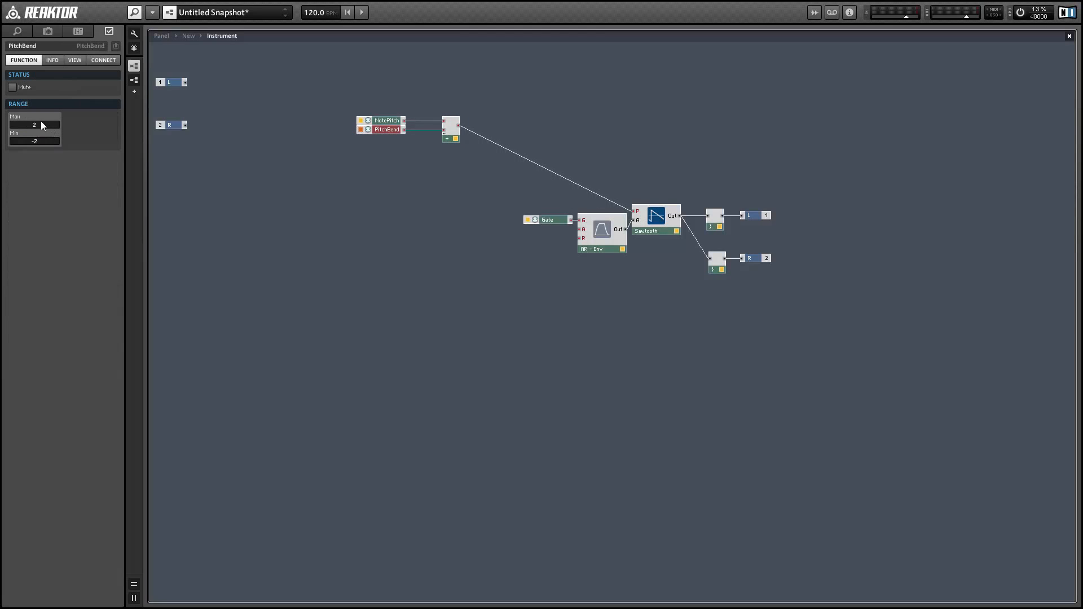
mouse_move(48, 134)
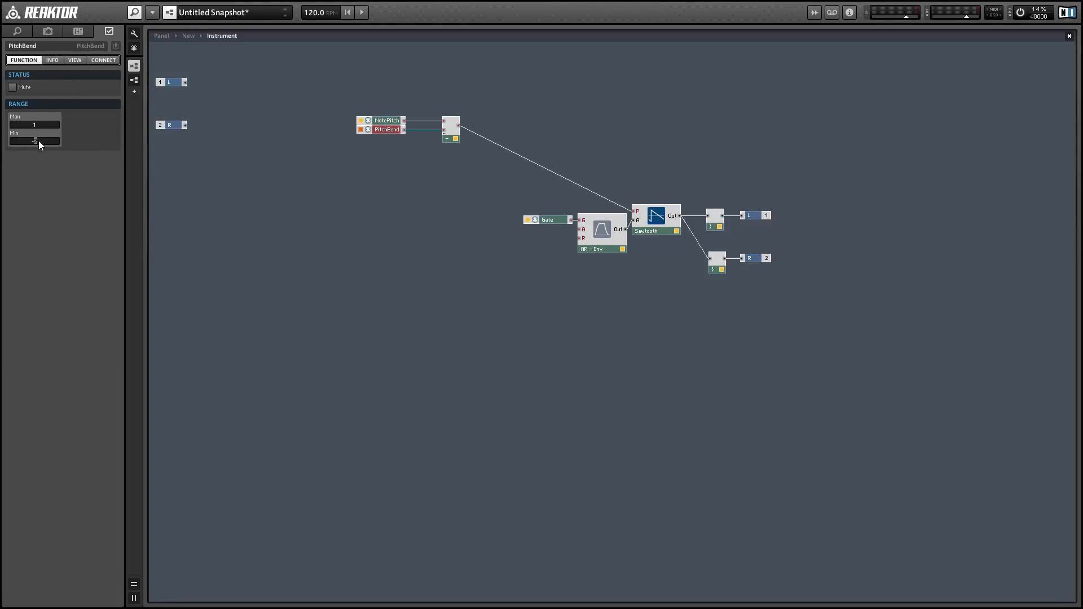
left_click_drag(381, 129, 290, 144)
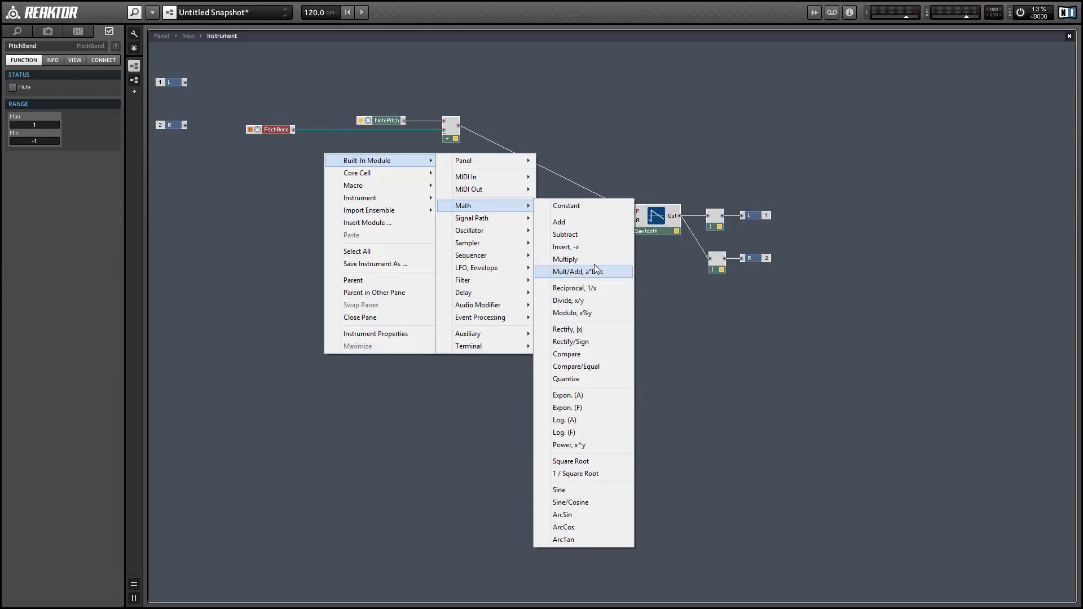
- Route PitchBend through a Multiply scaled by a new 'Bend' control, shifting the pitch modules right
left_click(565, 259)
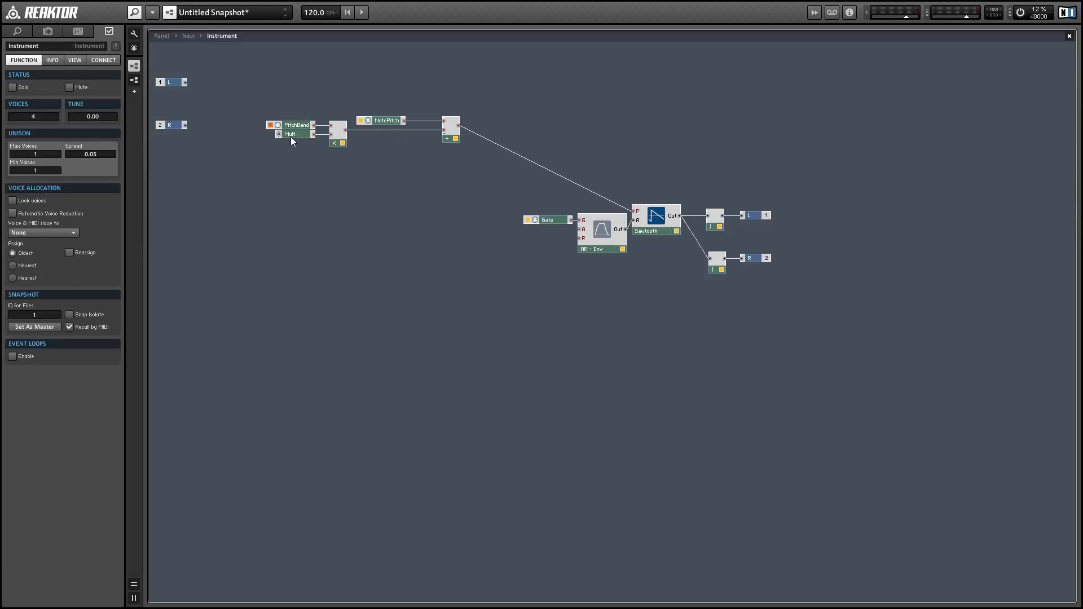
left_click(290, 133)
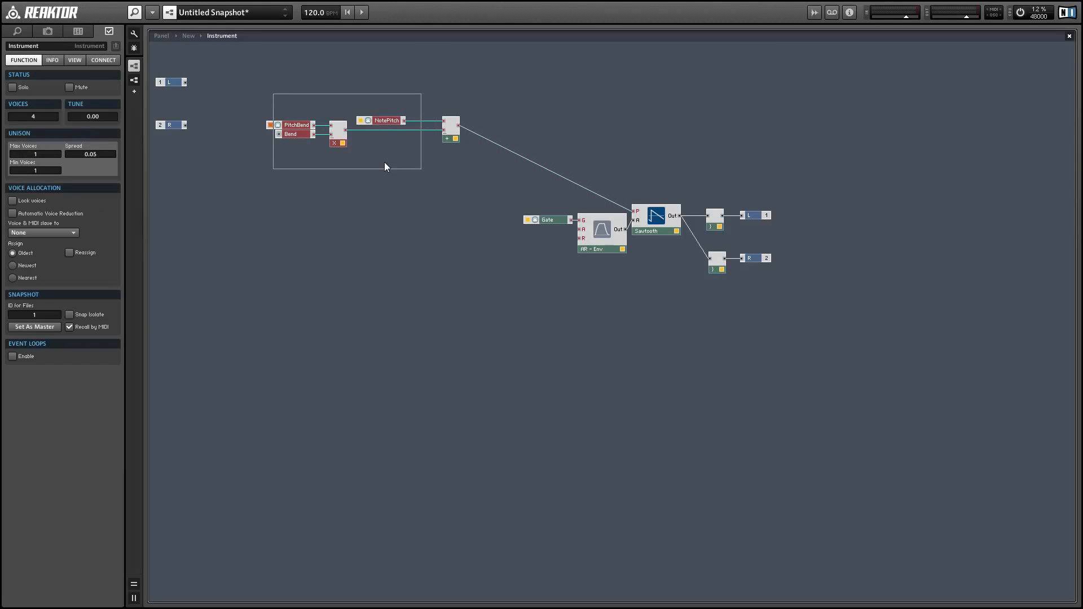
left_click(362, 131)
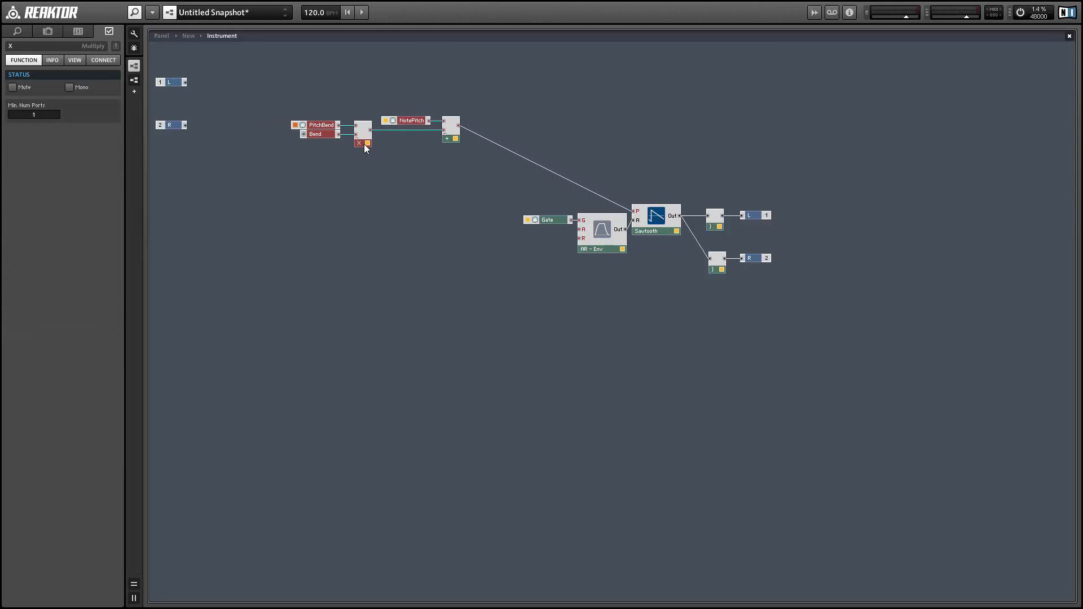
left_click(450, 129)
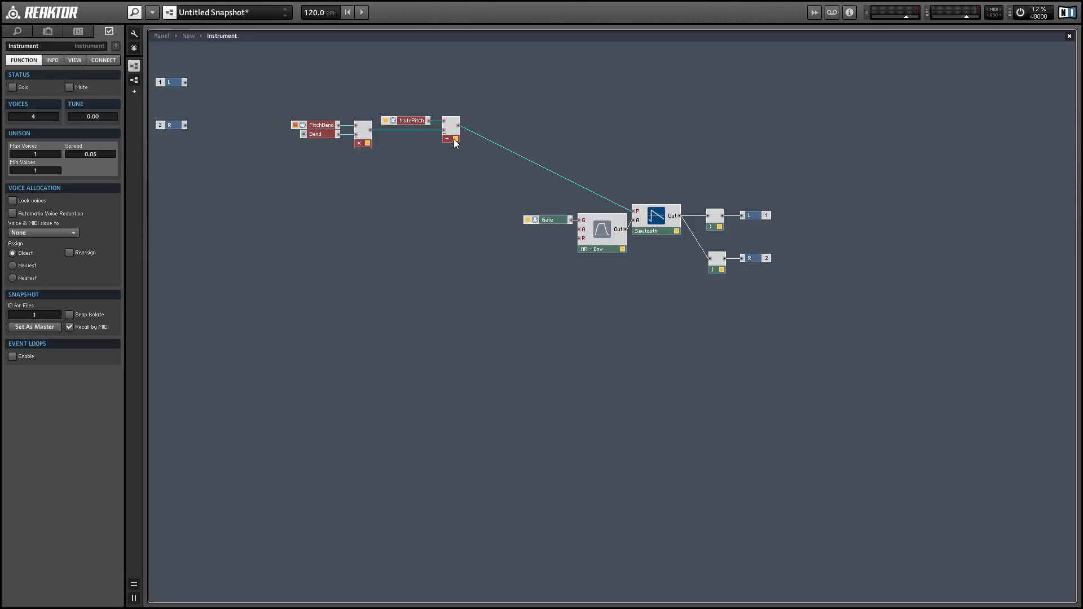
left_click_drag(325, 131, 401, 131)
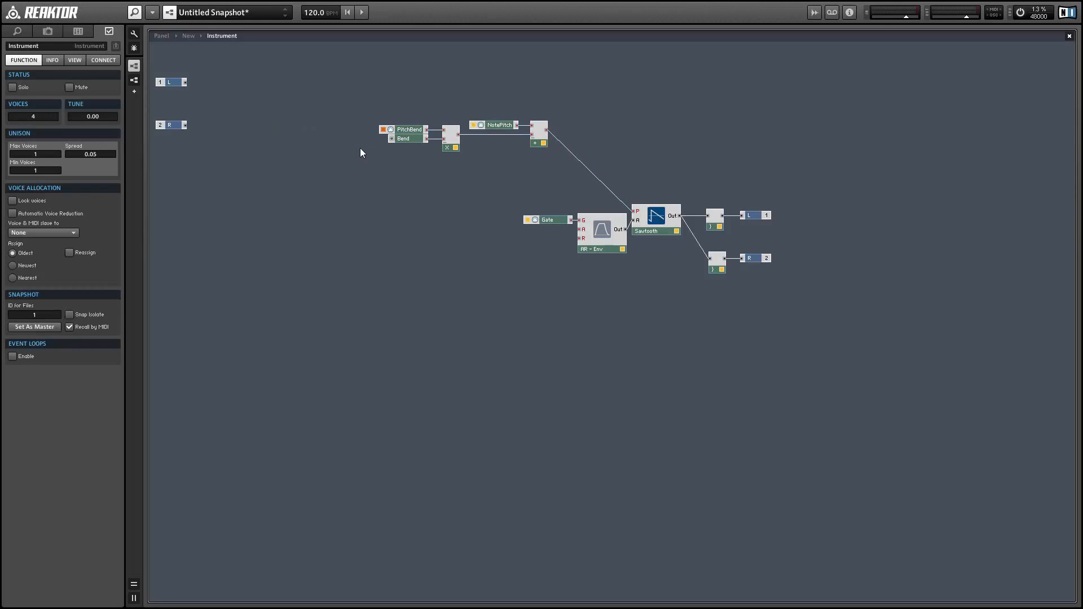
- Place a Separator after PitchBend and feed its Lo output into the Bend Multiply
left_click(287, 122)
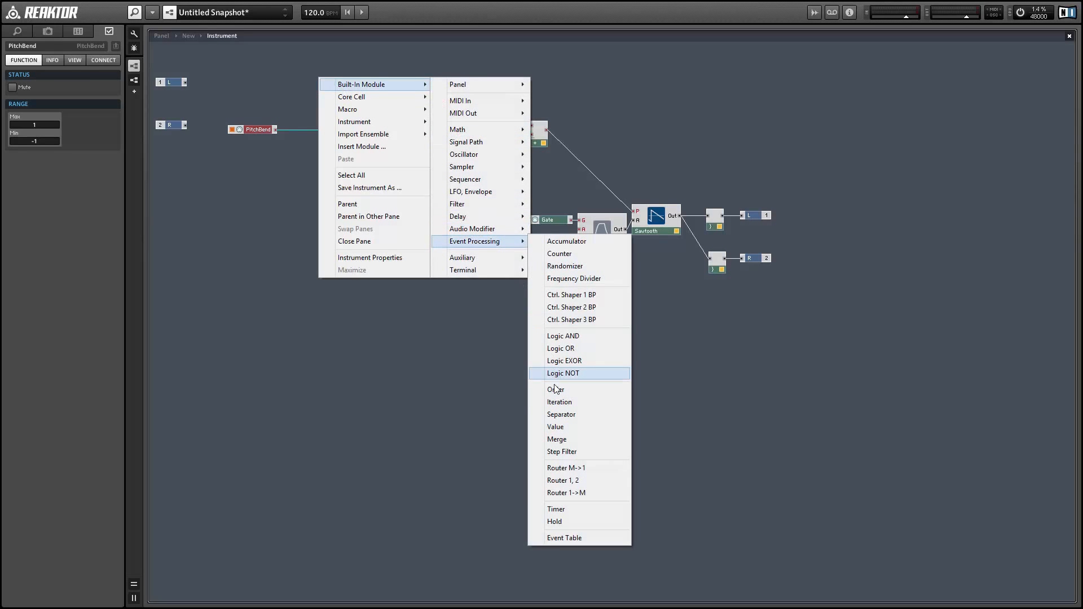
left_click(560, 414)
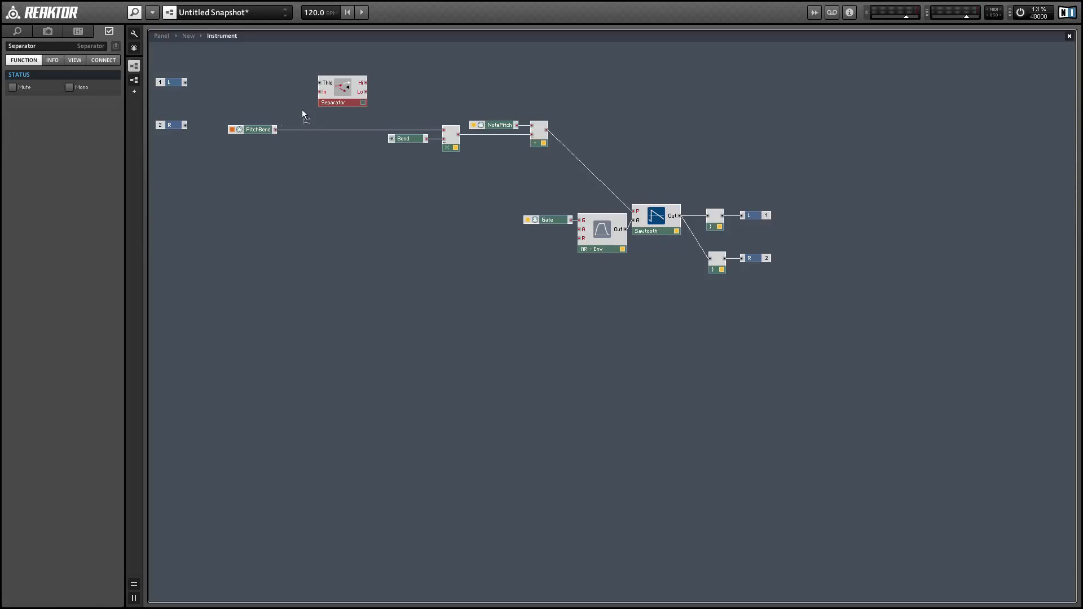
left_click_drag(340, 91, 311, 131)
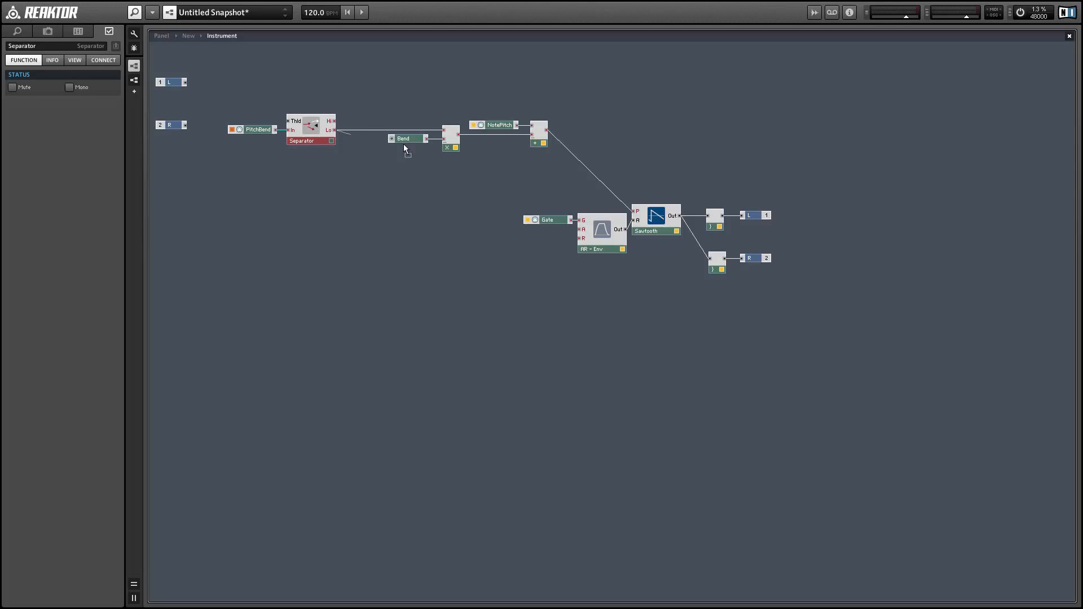
left_click(450, 134)
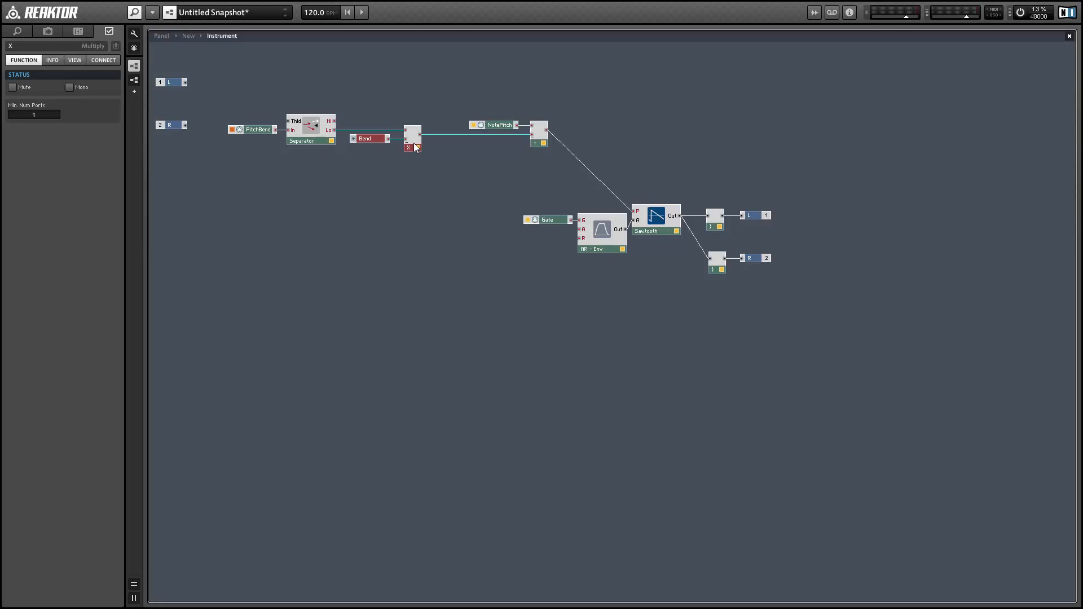
mouse_move(376, 128)
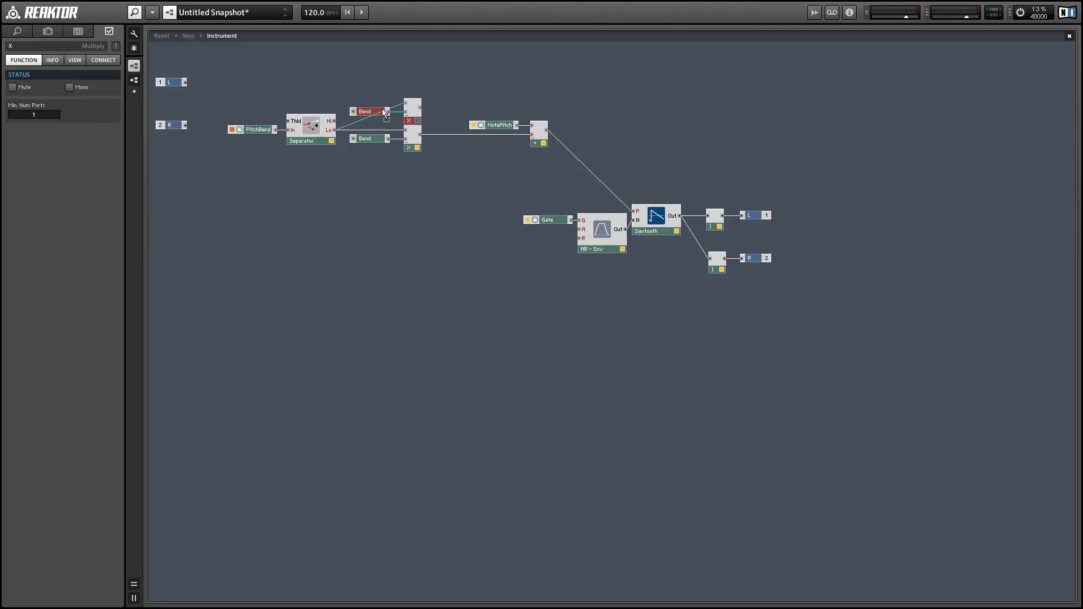
- Add a Merge after the two Multiplies, wiring both branches into it before the Add, upper fader named 'Bend Up'
right_click(459, 104)
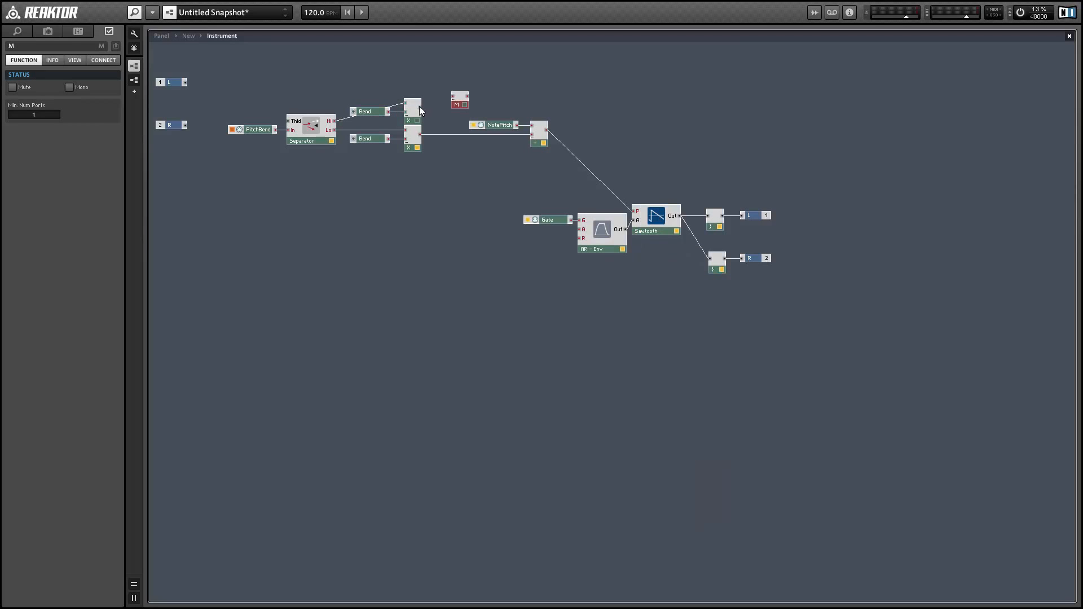
left_click_drag(459, 99, 439, 115)
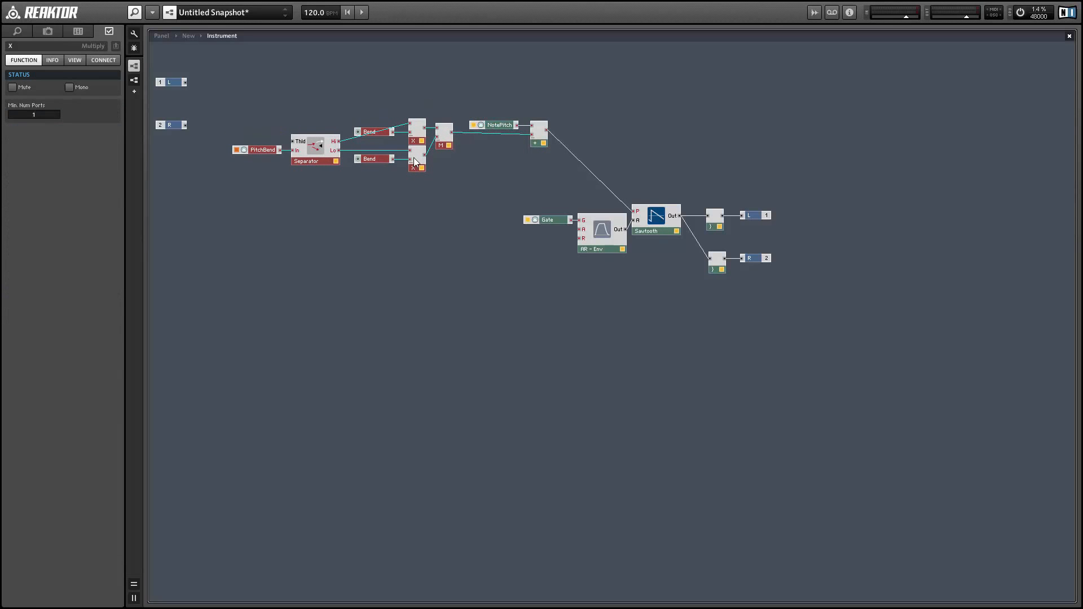
left_click(370, 133)
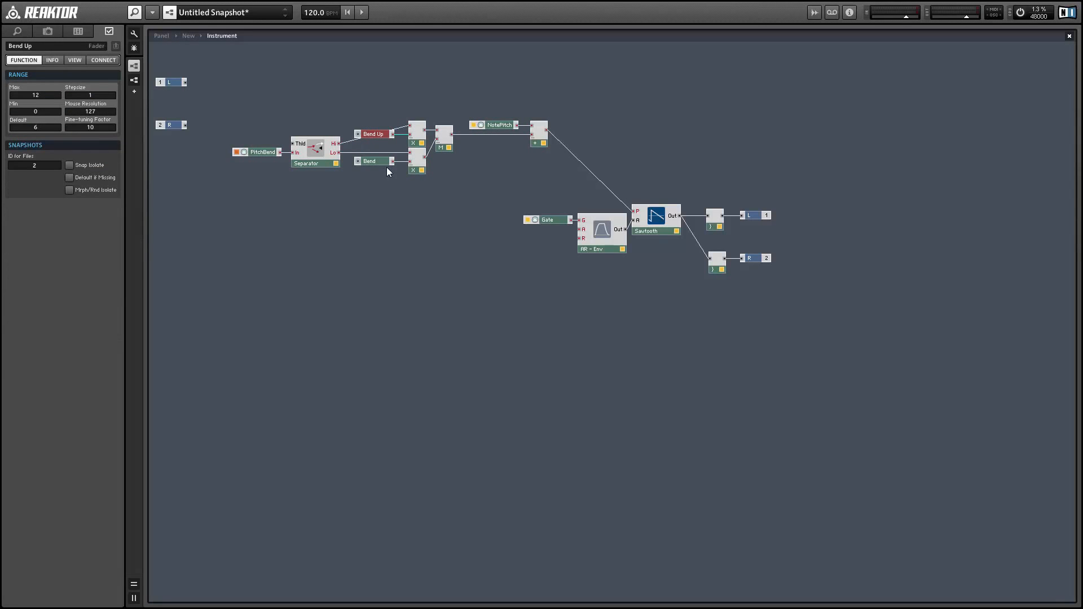
- Rename the lower Bend fader to 'Bend Down'
left_click(370, 161)
type(" Down")
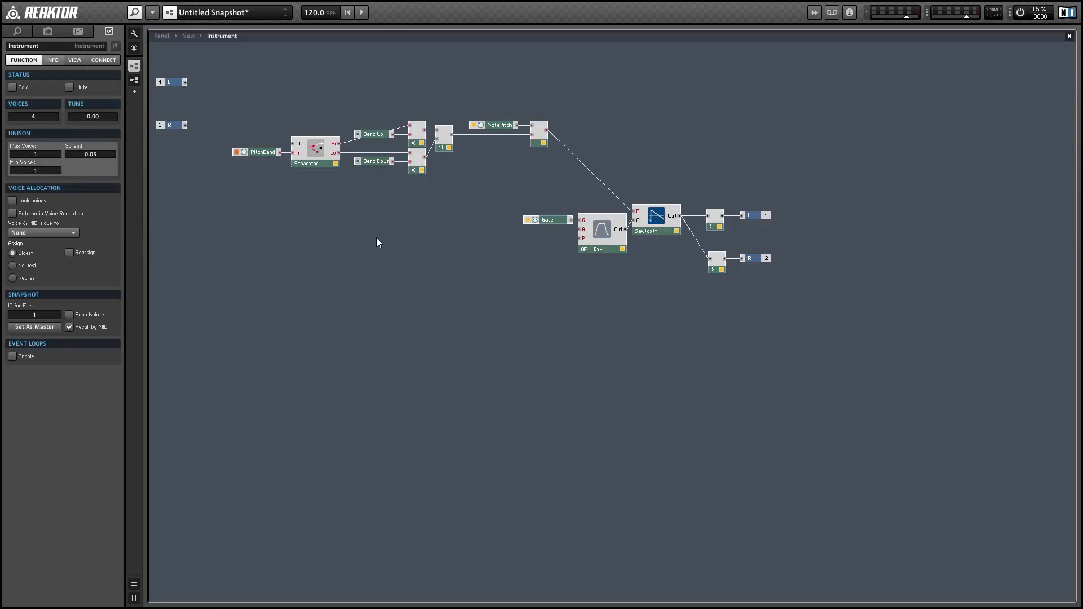
mouse_move(451, 217)
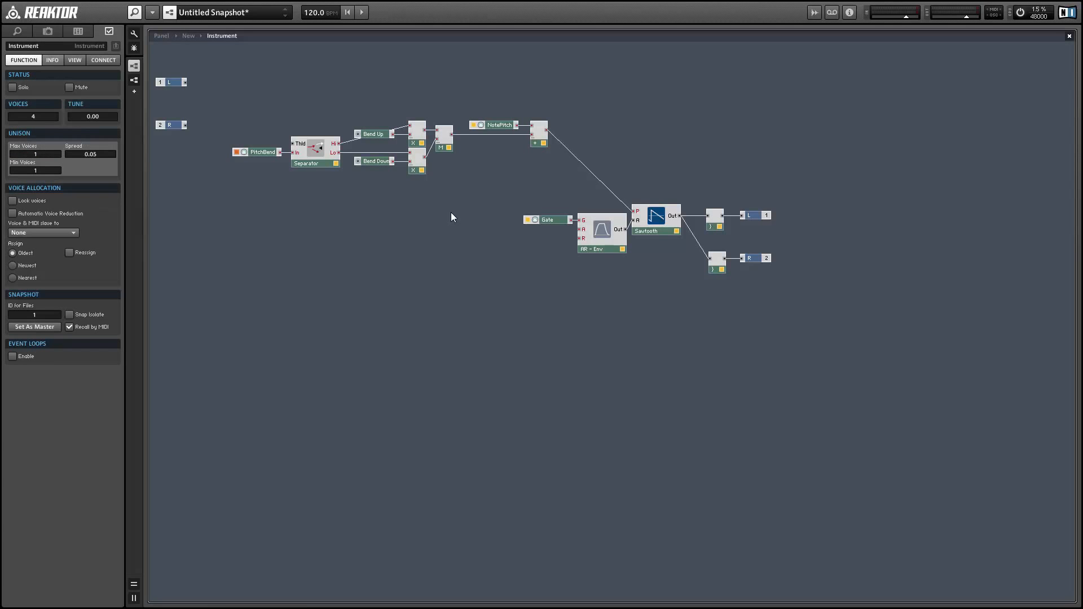